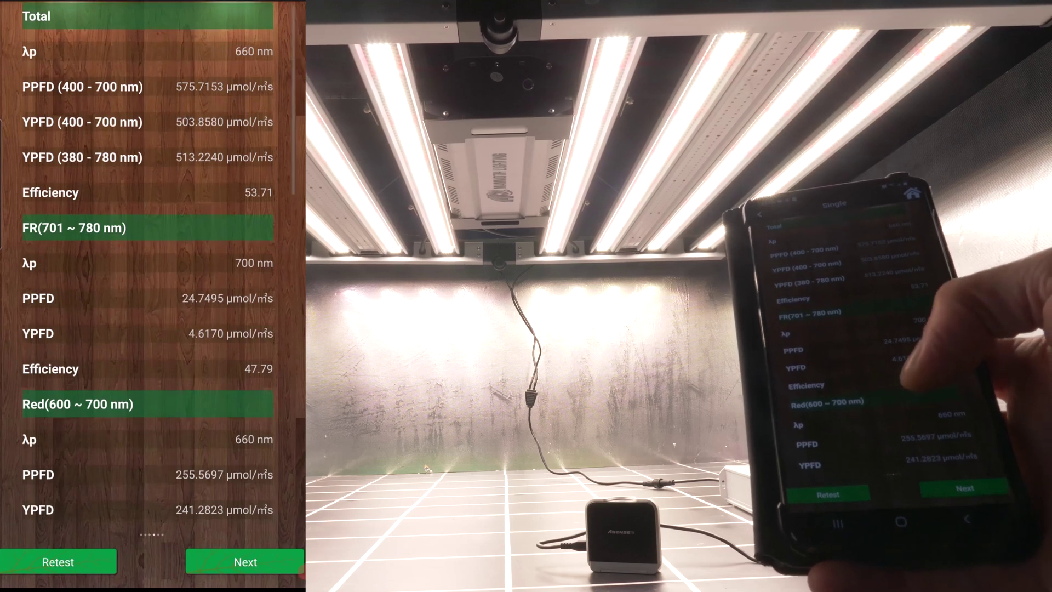
# Scroll past the results to the DLI, CCT and CRI values, then Retest the grow light.
pyautogui.scroll(-3)
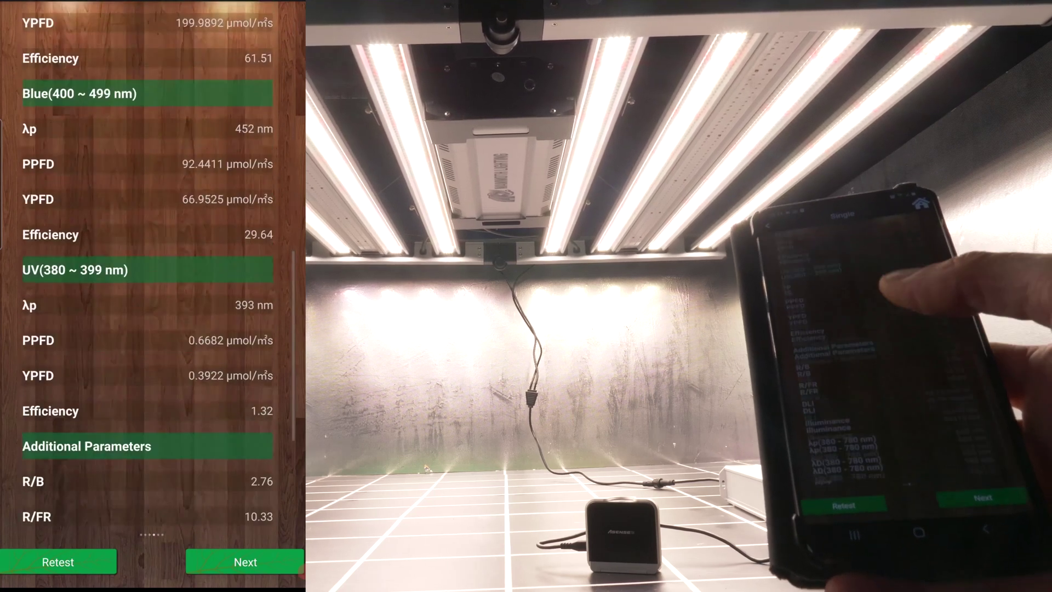
pyautogui.scroll(-3)
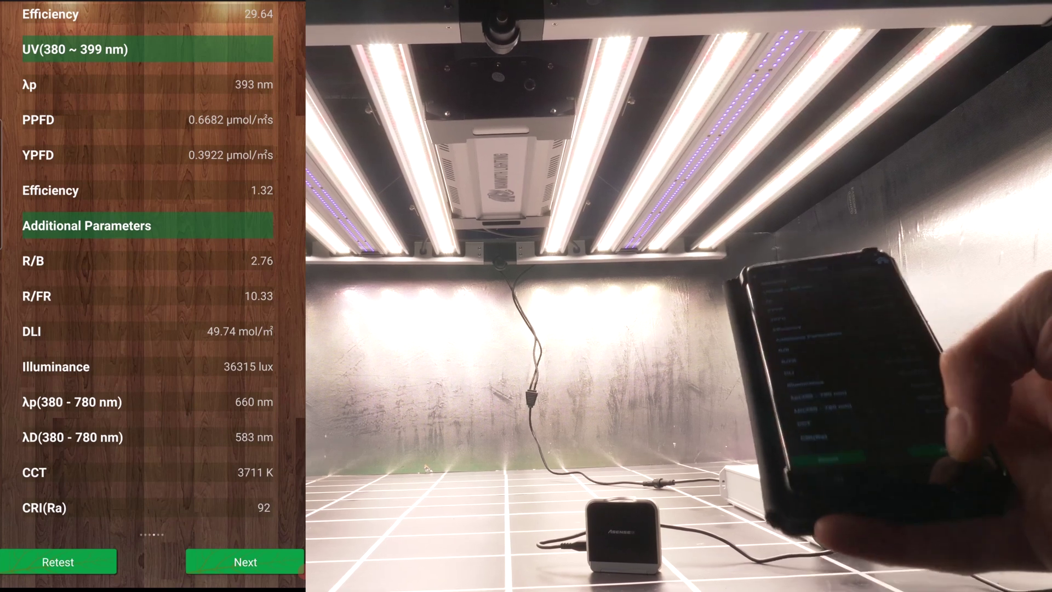
pyautogui.click(57, 561)
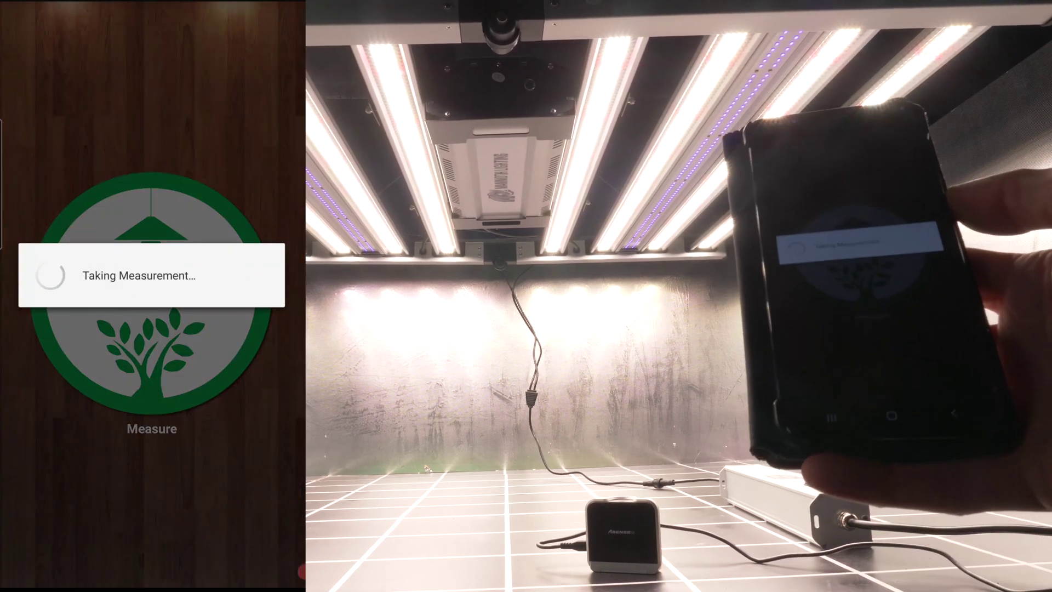